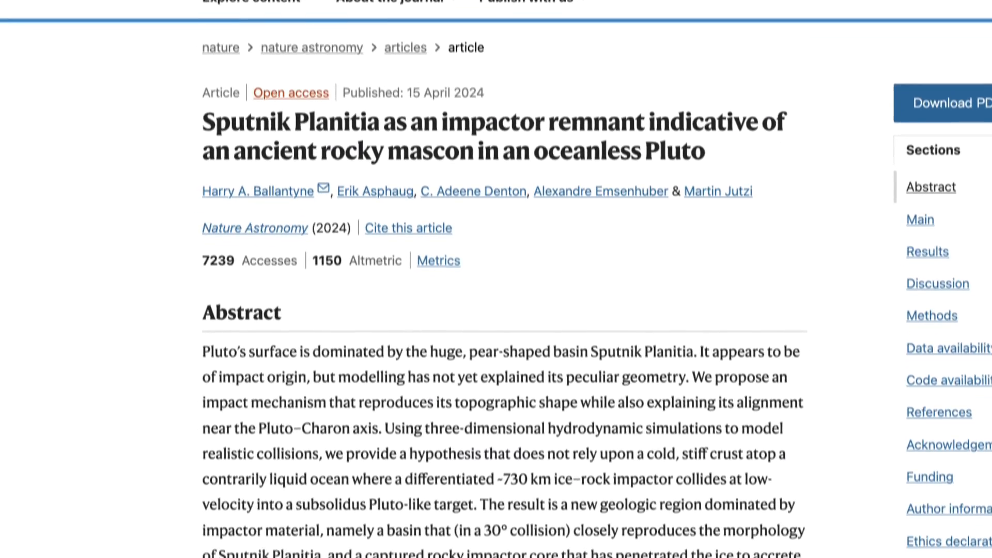
scroll("down", 3)
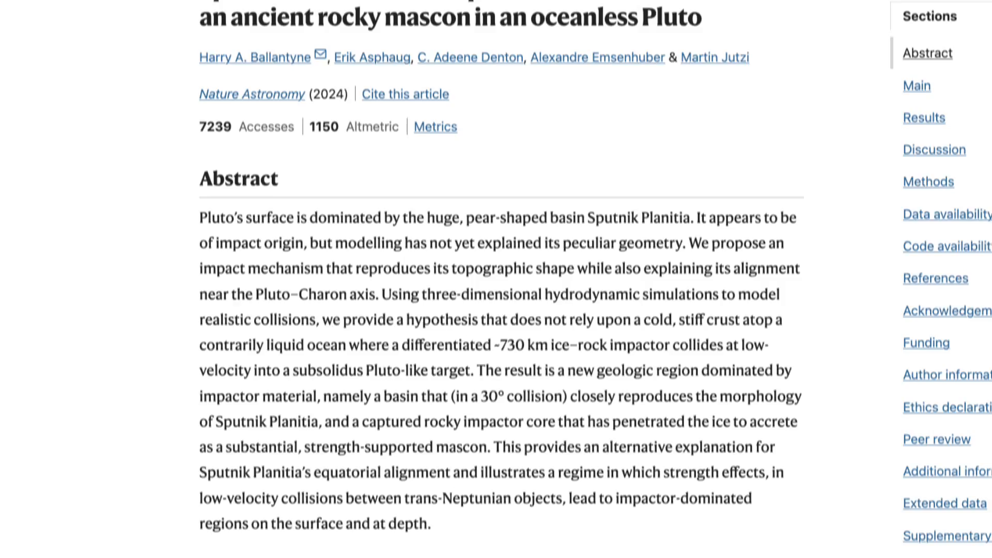
scroll("down", 3)
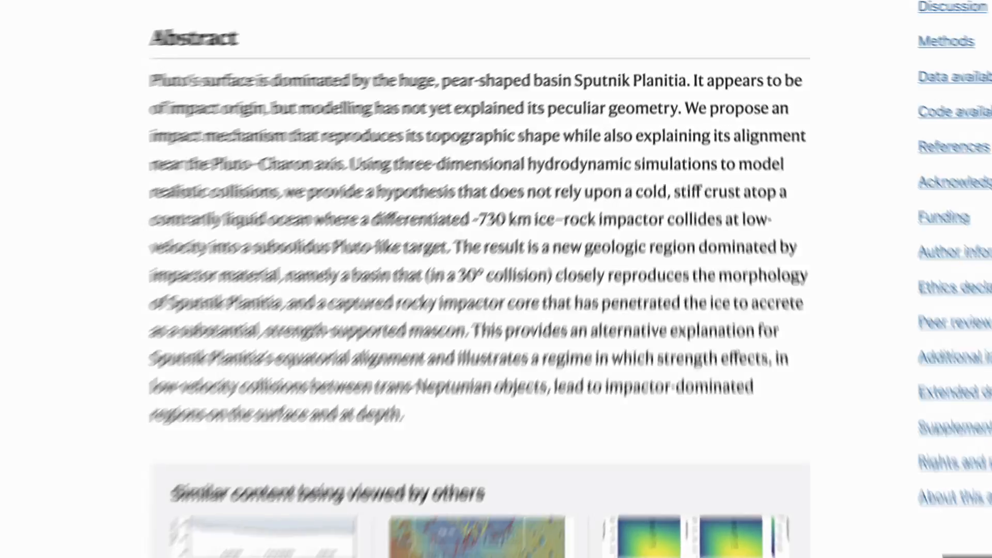